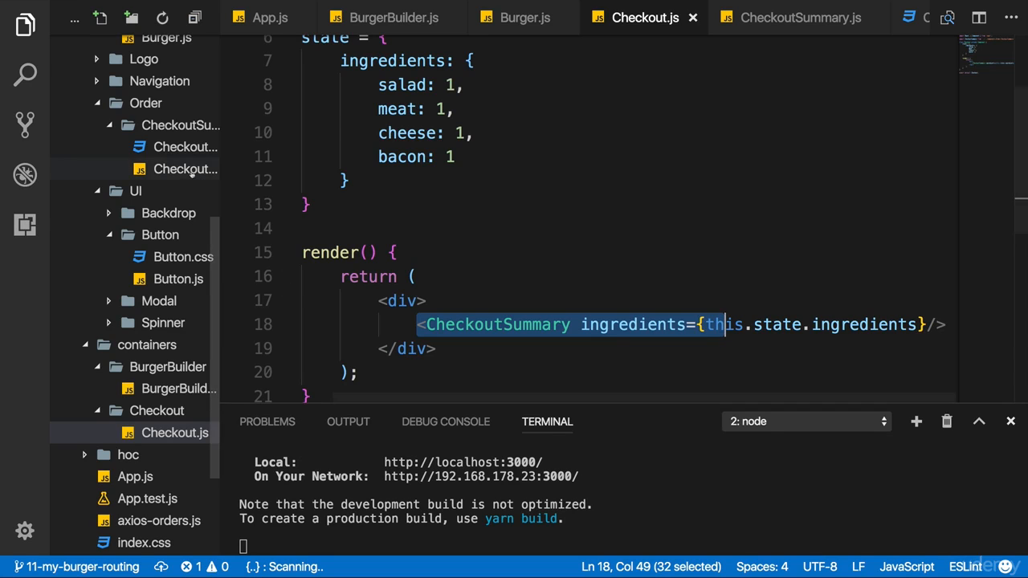
Step: In CheckoutSummary.js, set clicked={props.checkoutCancelled} on CANCEL and clicked={props.checkoutContinued} on CONTINUE
left_click(796, 18)
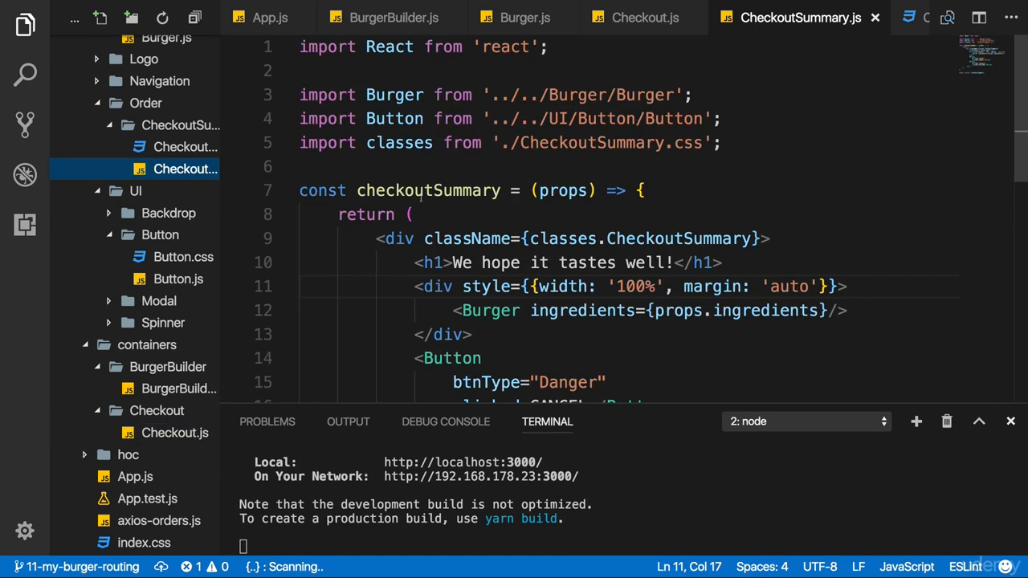
scroll("down", 3)
type("=")
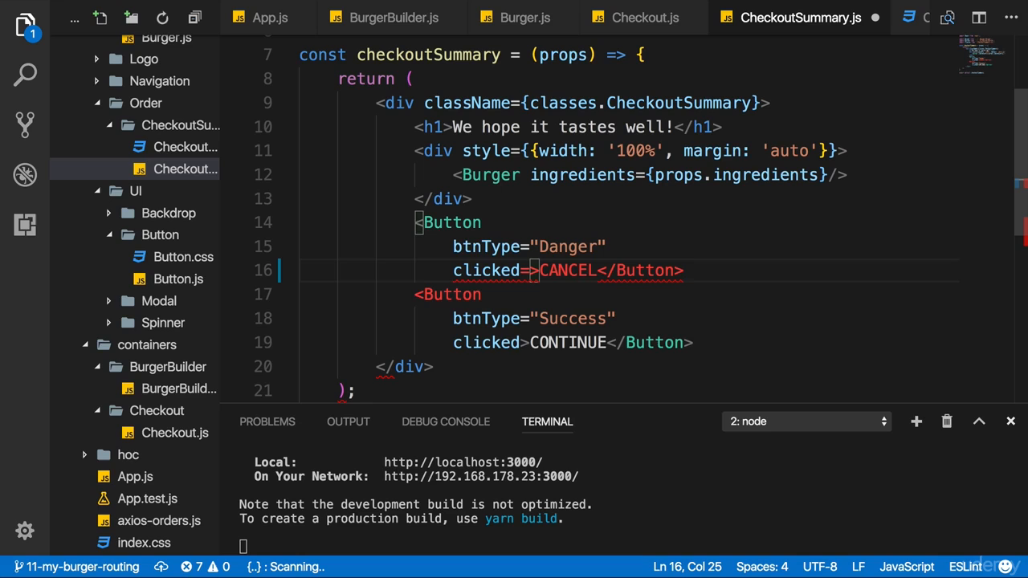
type("{")
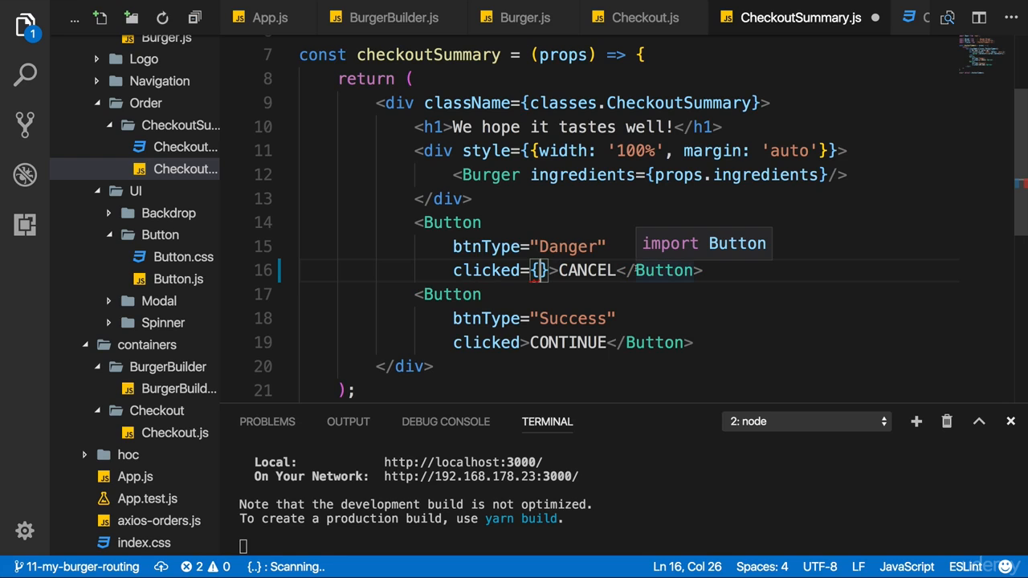
type("props.")
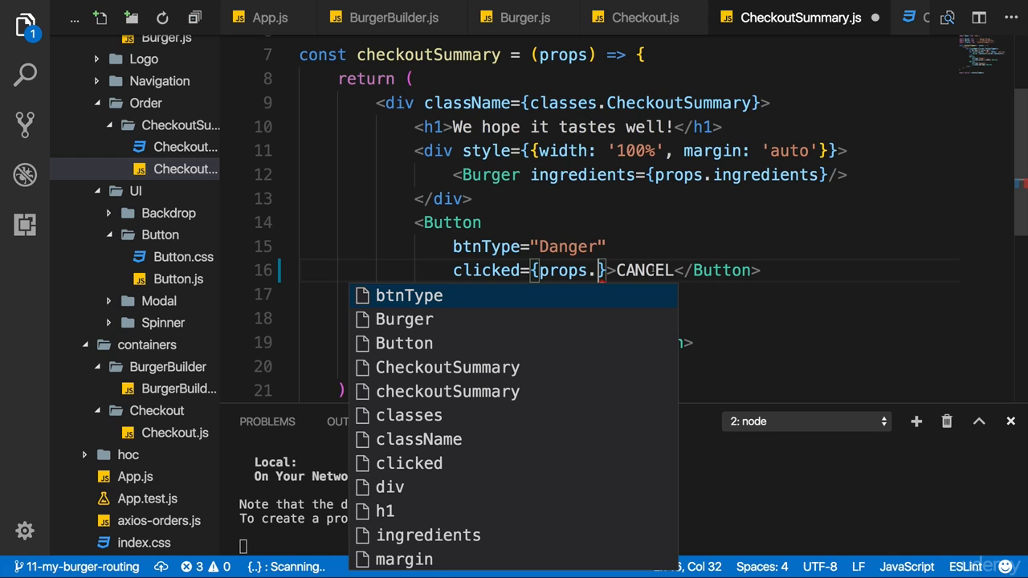
type("onCheckout")
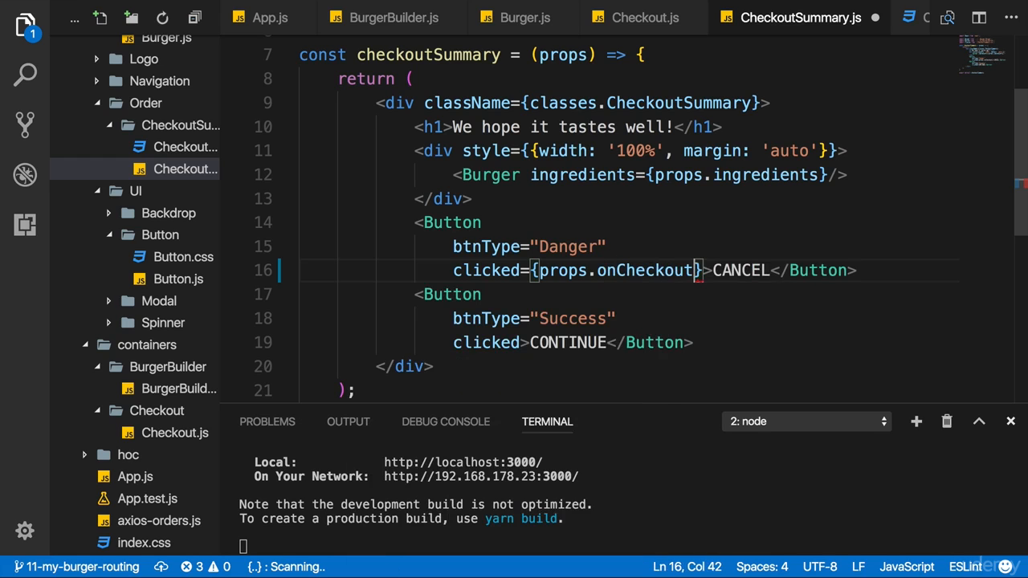
type("Cancelled")
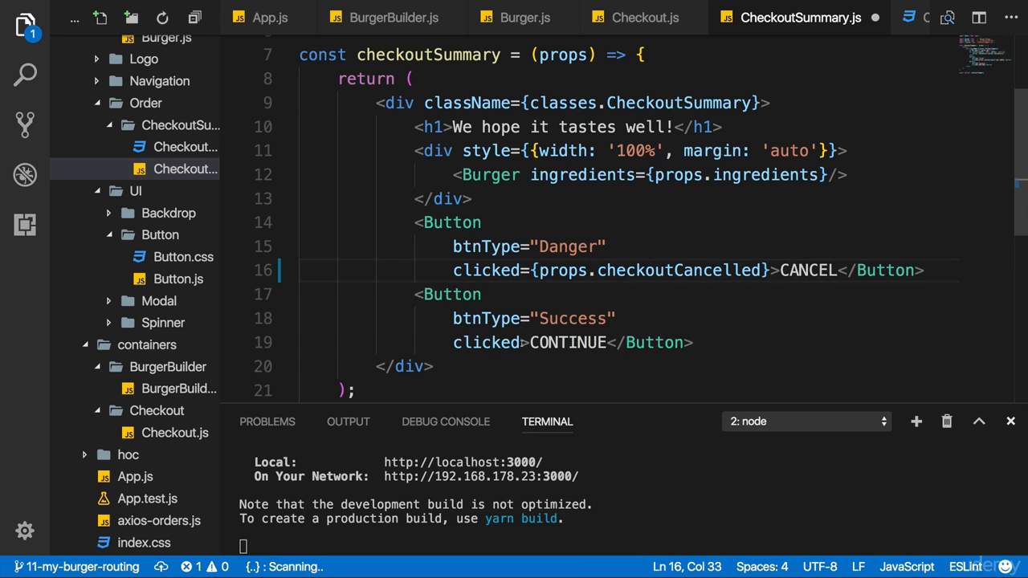
type("={}")
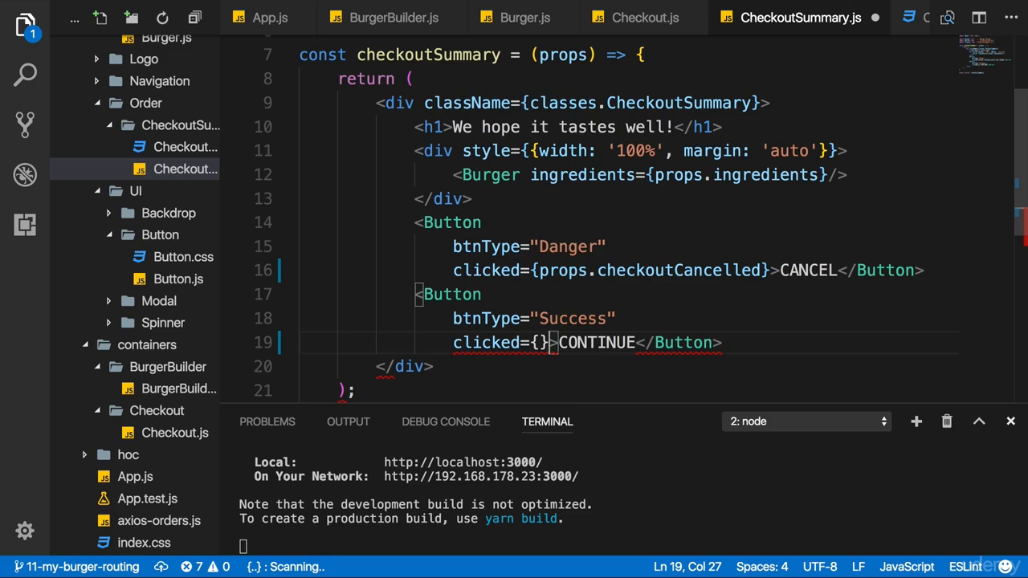
type("props.checkoutContinued")
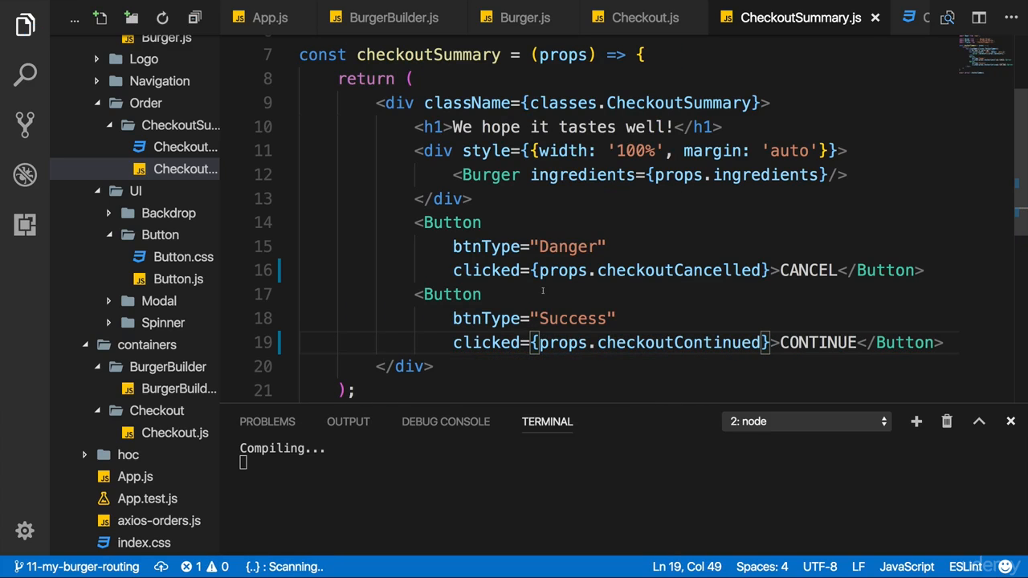
double_click(680, 270)
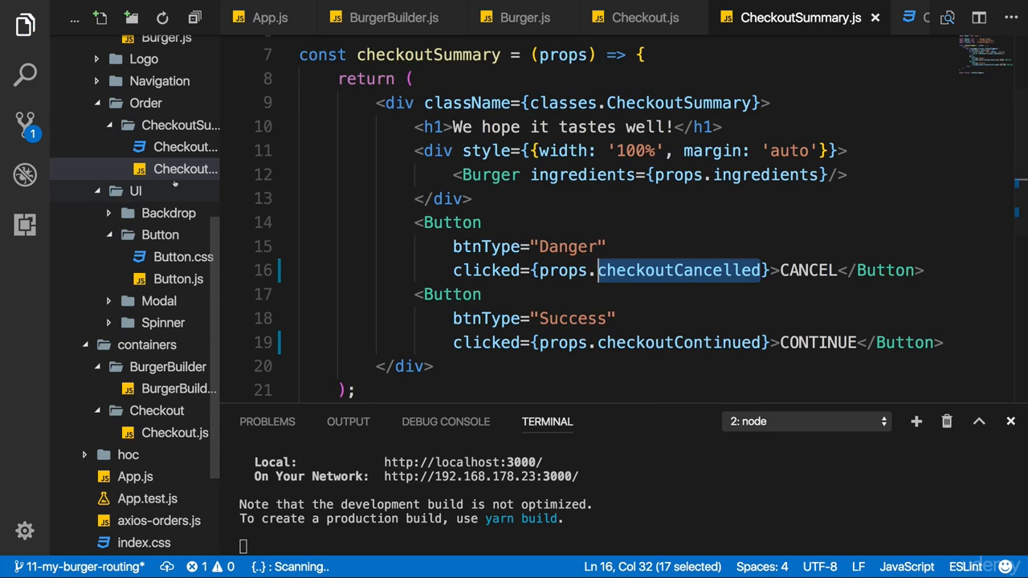
Step: In Checkout.js, add empty checkoutCancelled={} and checkoutContinued={} attributes to <CheckoutSummary>
left_click(639, 18)
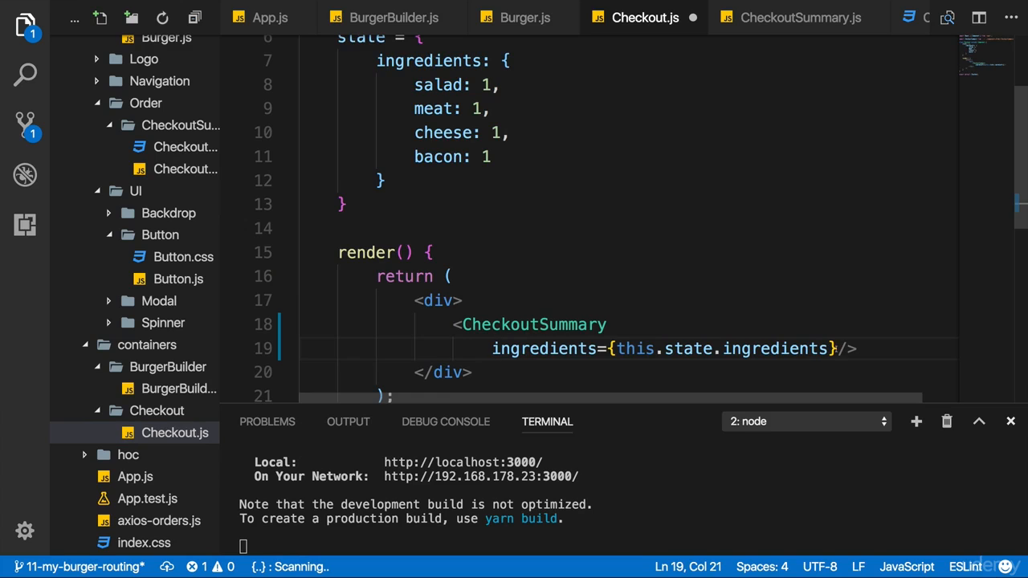
type("checkoutCancelled/>")
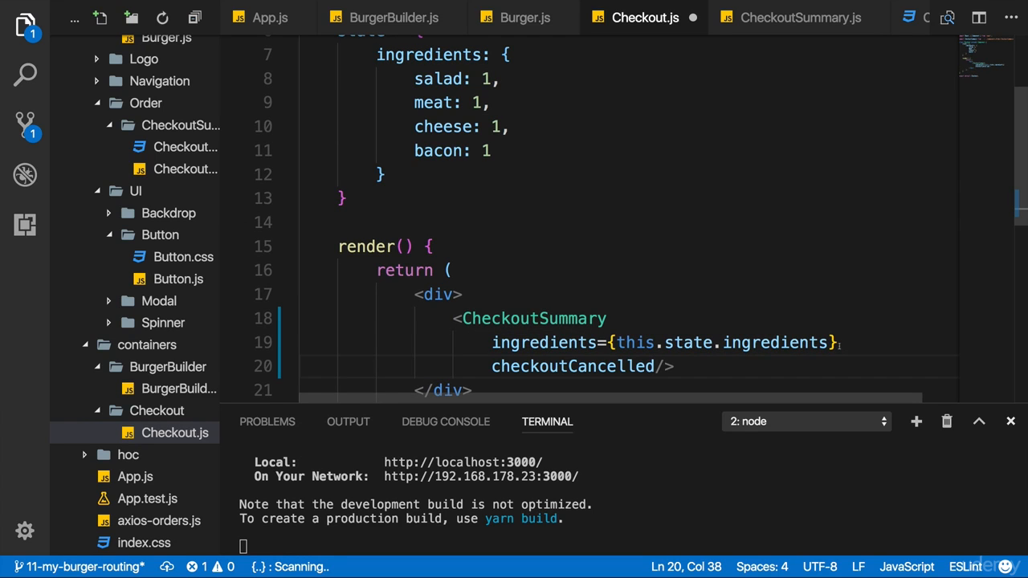
type("={}")
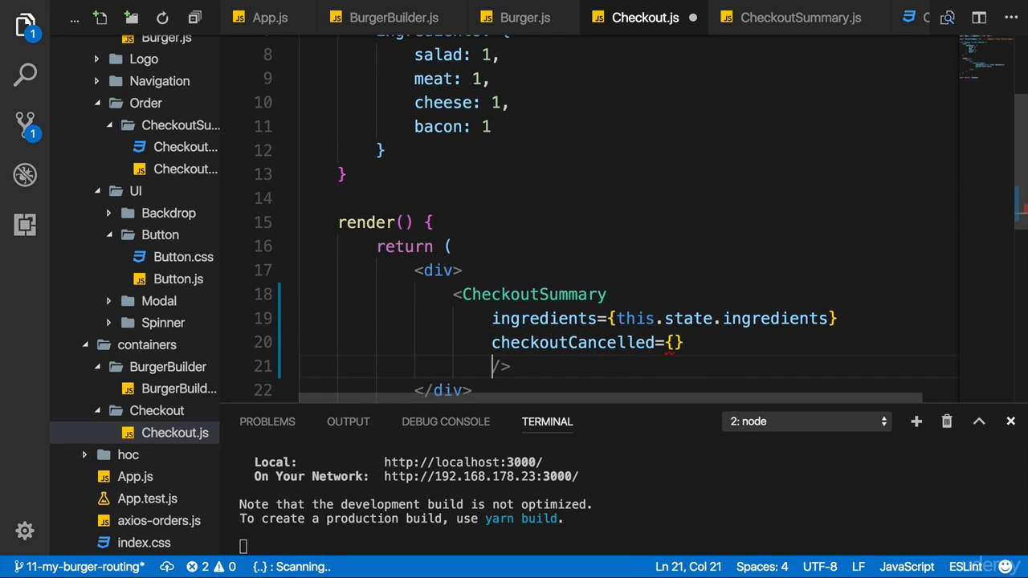
type("checkoutContinued")
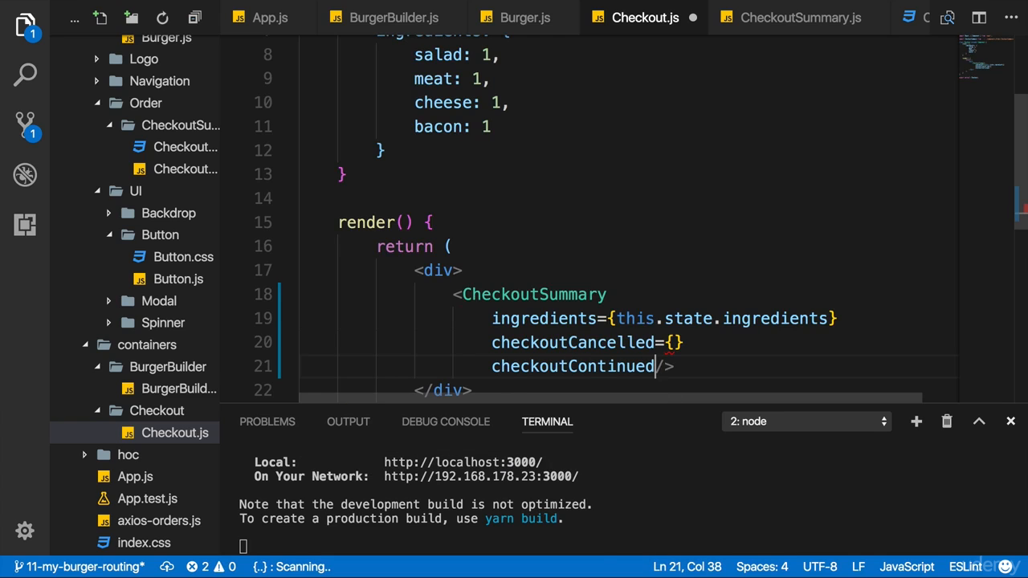
type("={}")
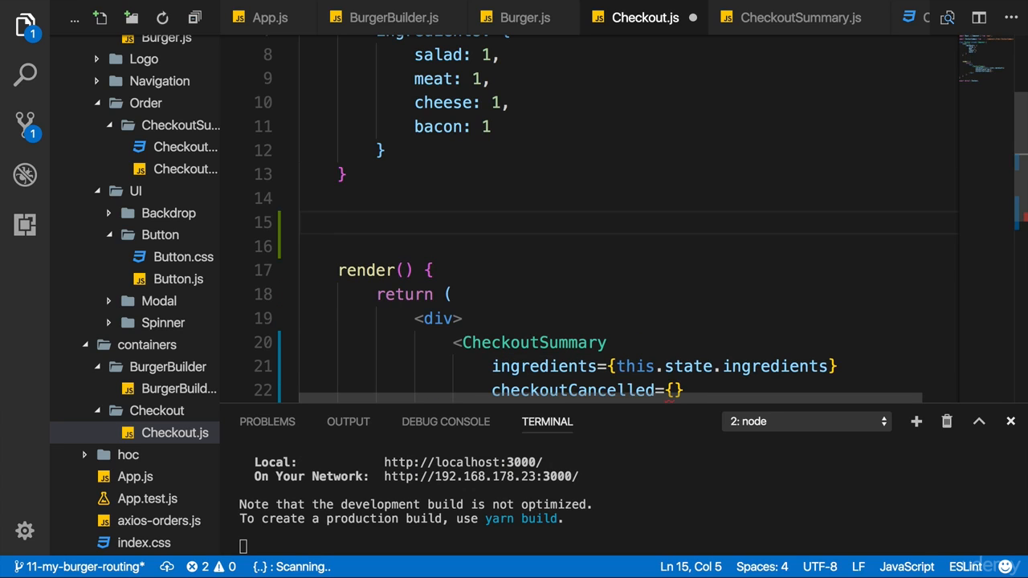
Step: Define checkoutCancelledHandler = () => {} and checkoutContinuedHandler = () => {} above render()
type("checkoutCancelled")
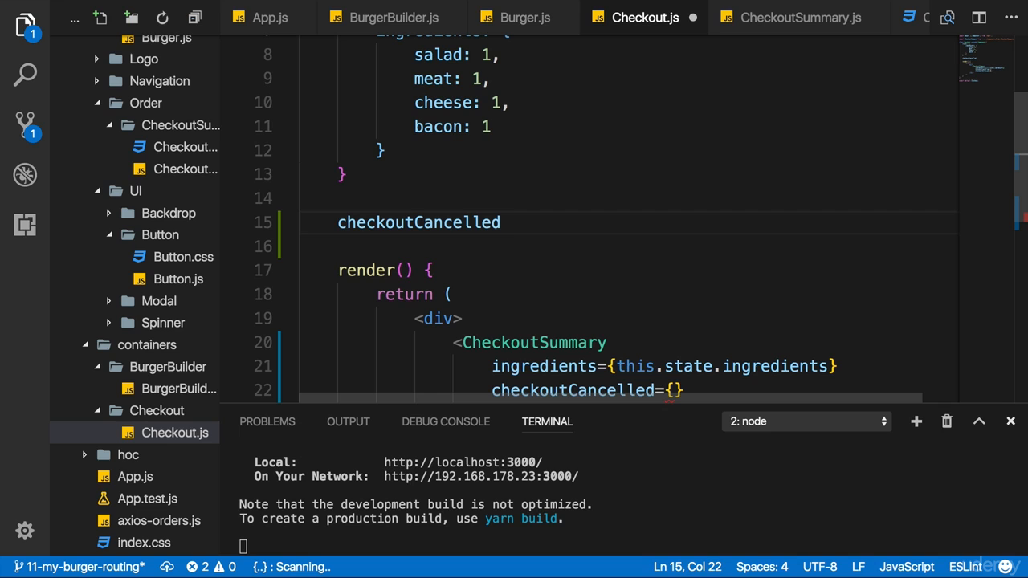
type("Handler = () =>")
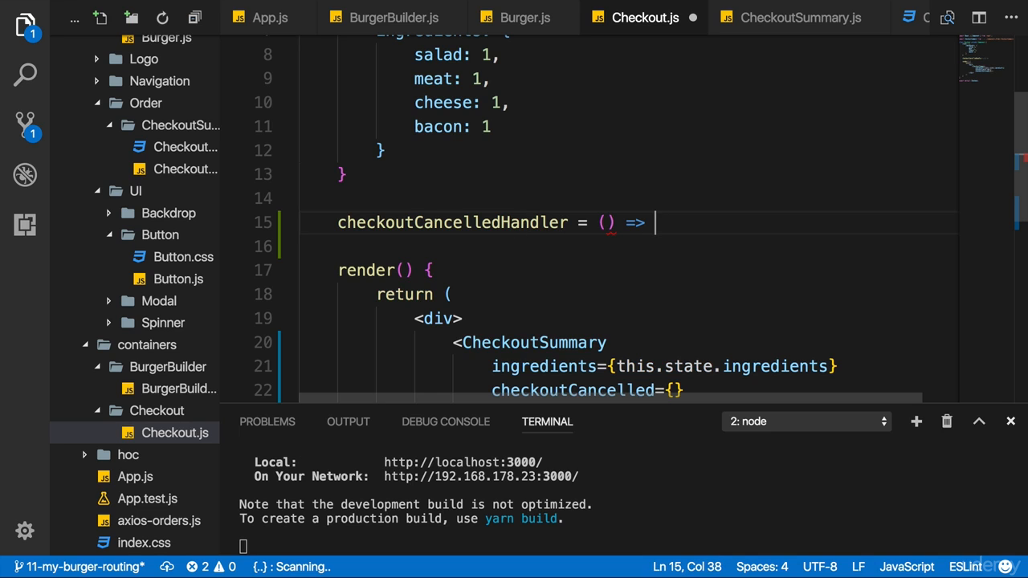
type("{")
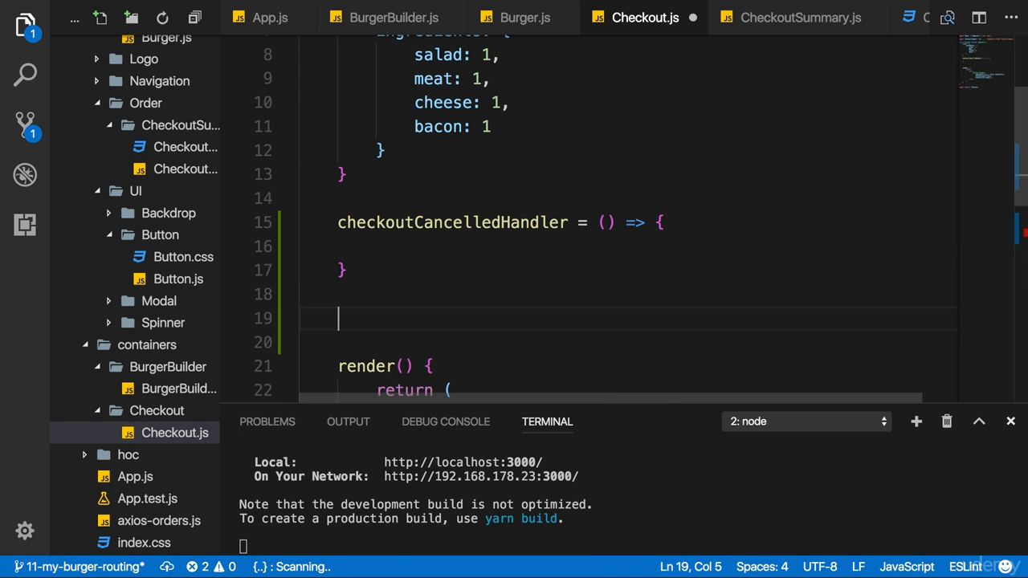
type("checkoutContinuedHandler")
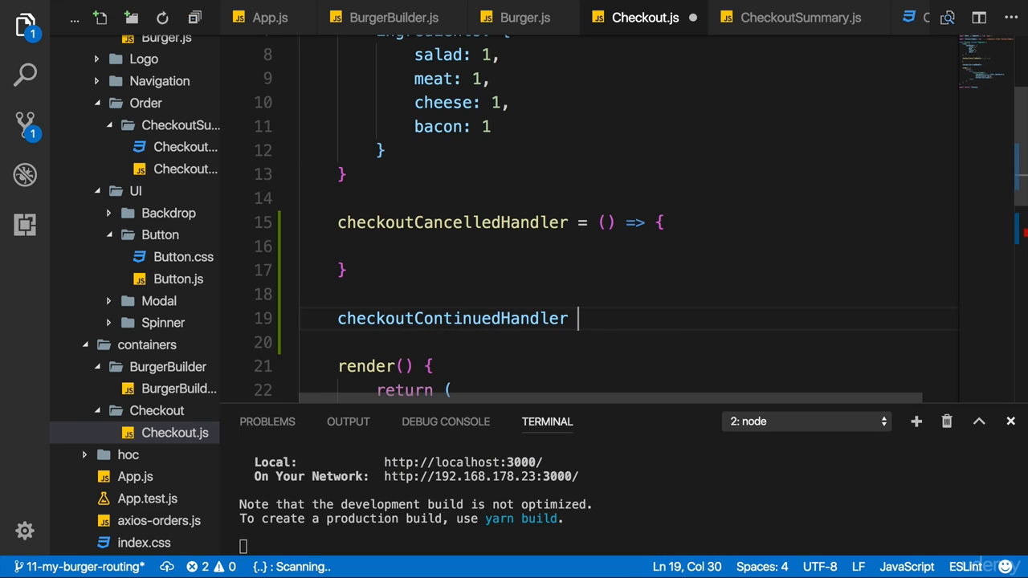
type("= () => {}")
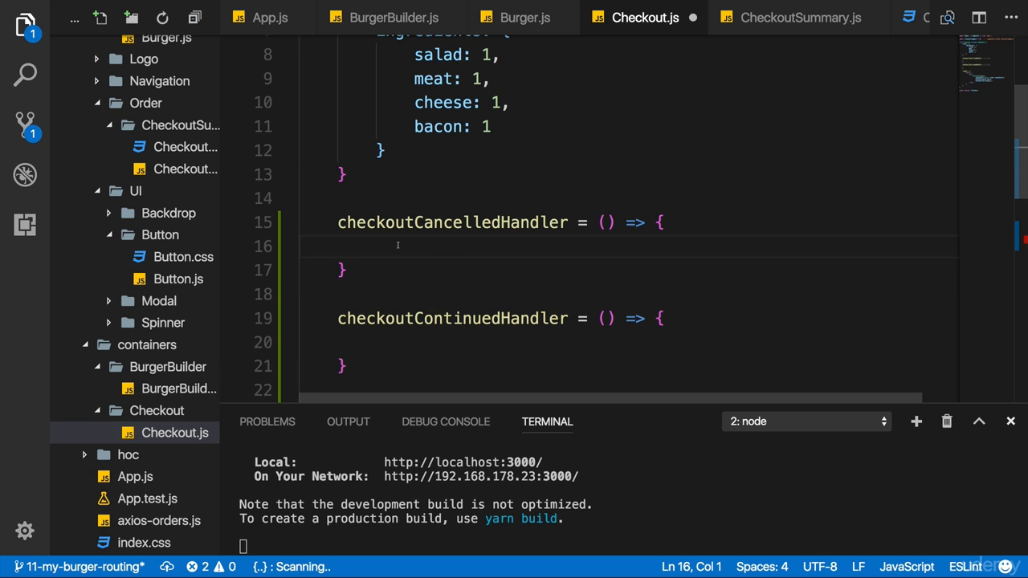
Step: Make checkoutCancelledHandler call this.props.history.goBack()
type("this.prop")
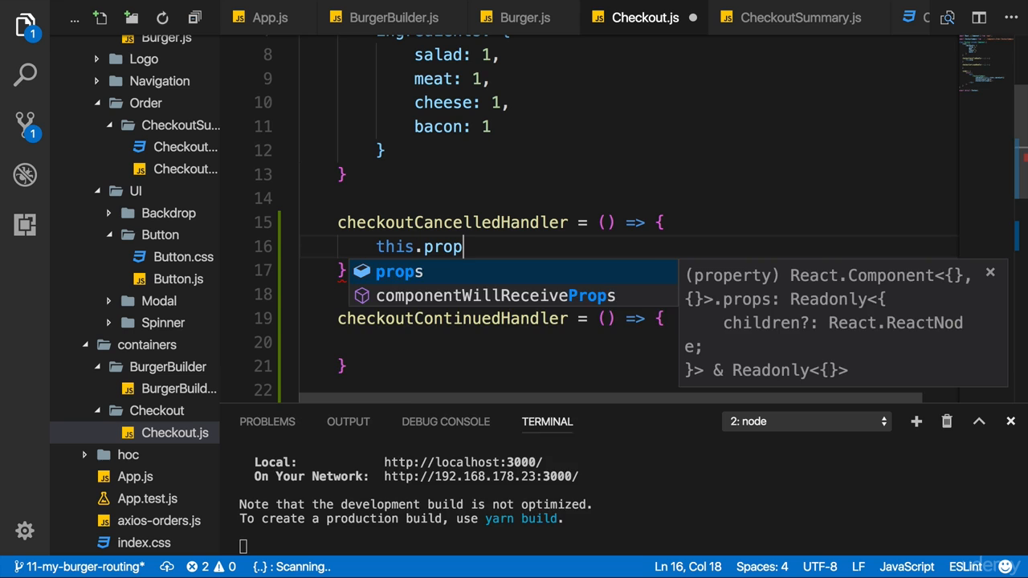
type("s.history.")
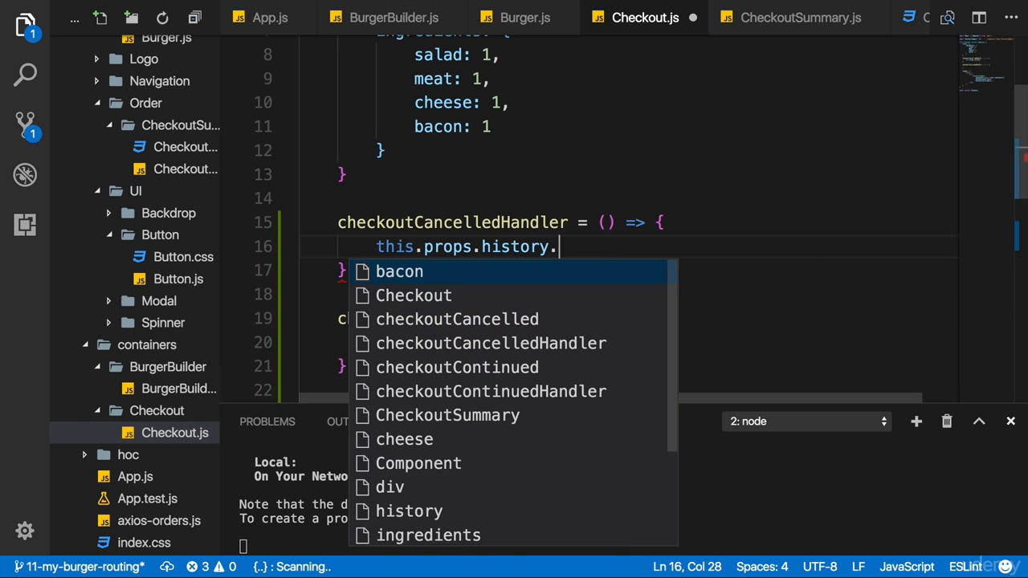
type("go")
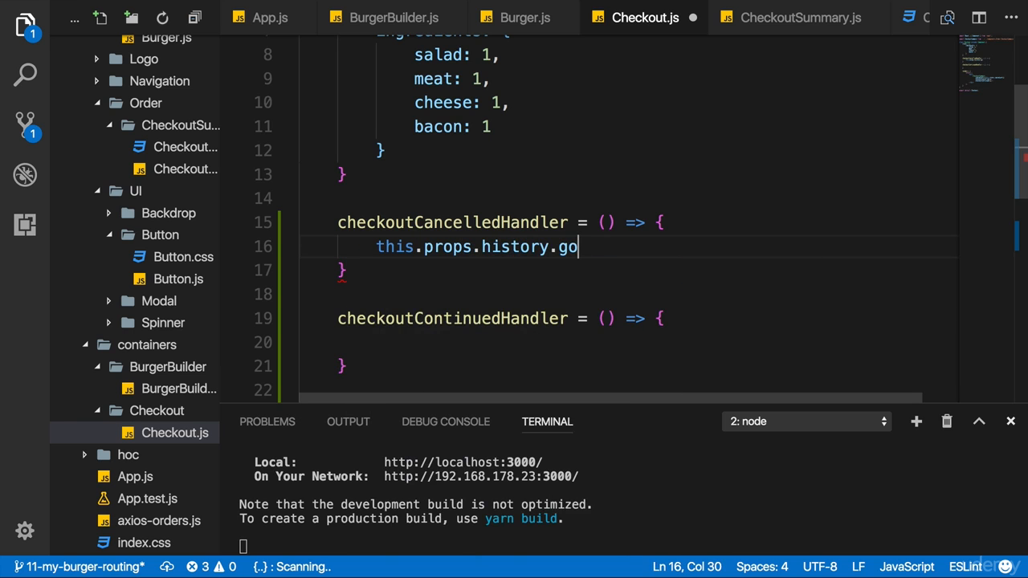
type("Back();")
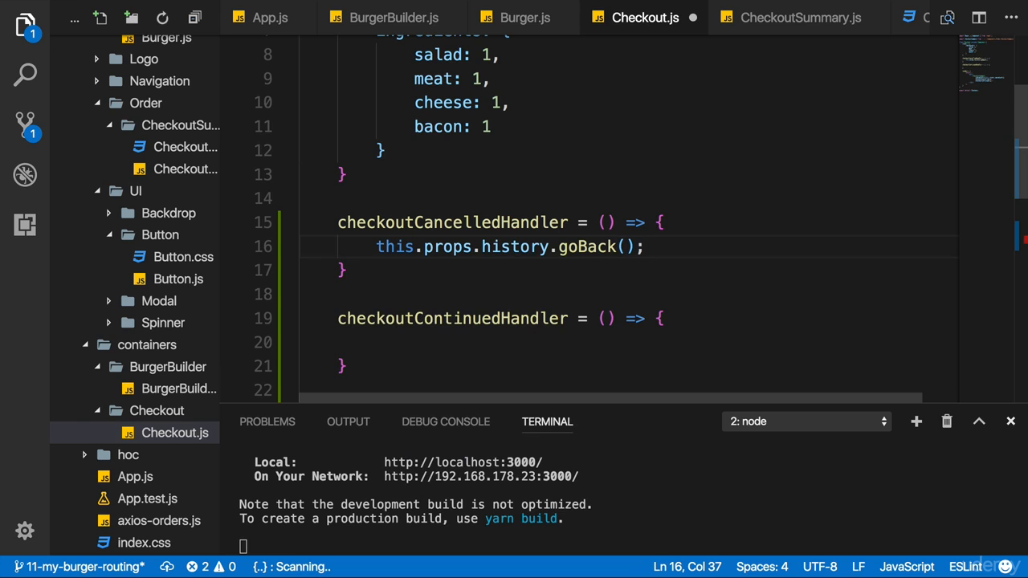
Step: Make checkoutContinuedHandler call this.props.history.replace('/checkout/contact-data')
double_click(449, 222)
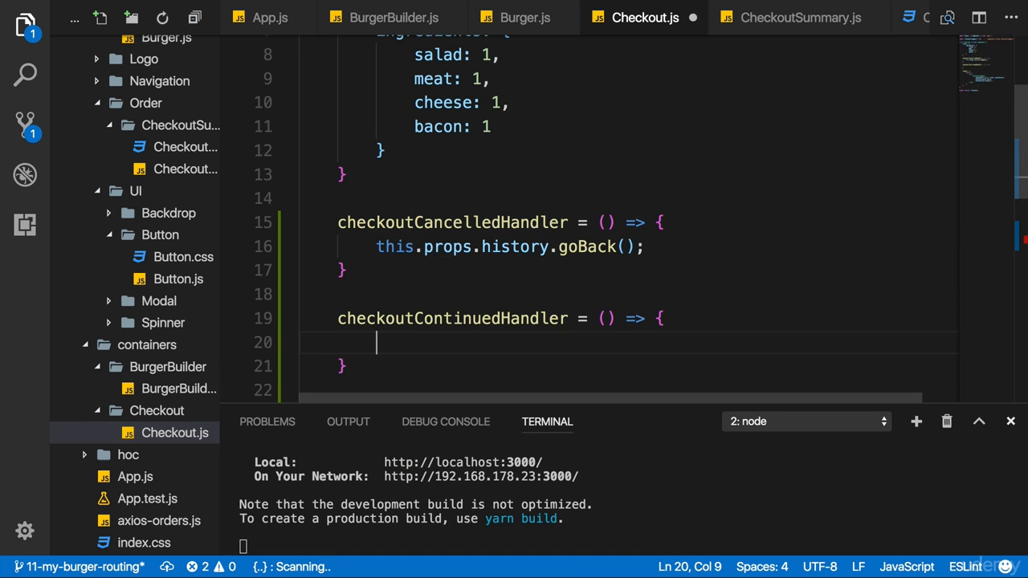
type("this.pr")
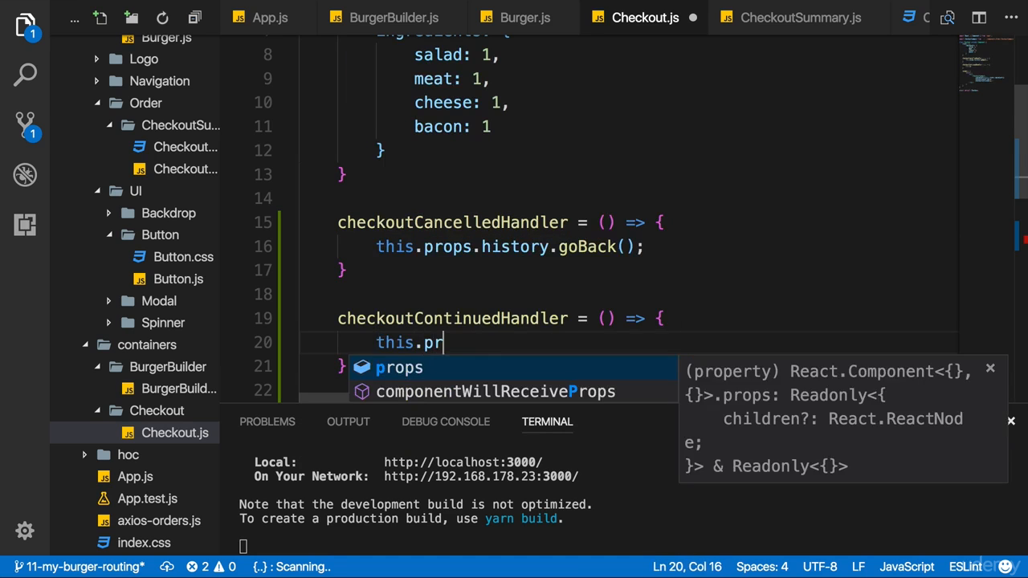
type("ops.history.replac")
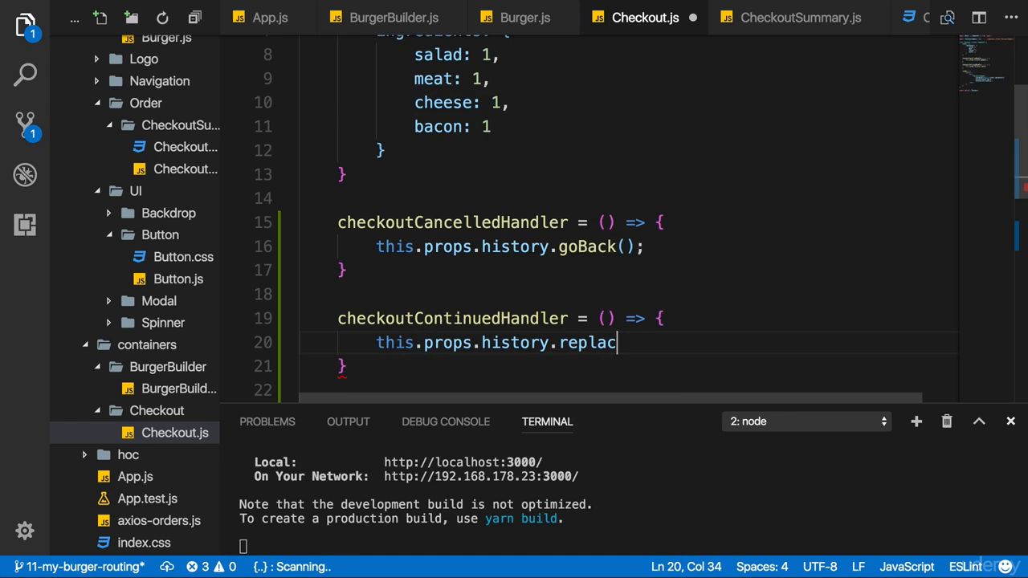
type("e('')")
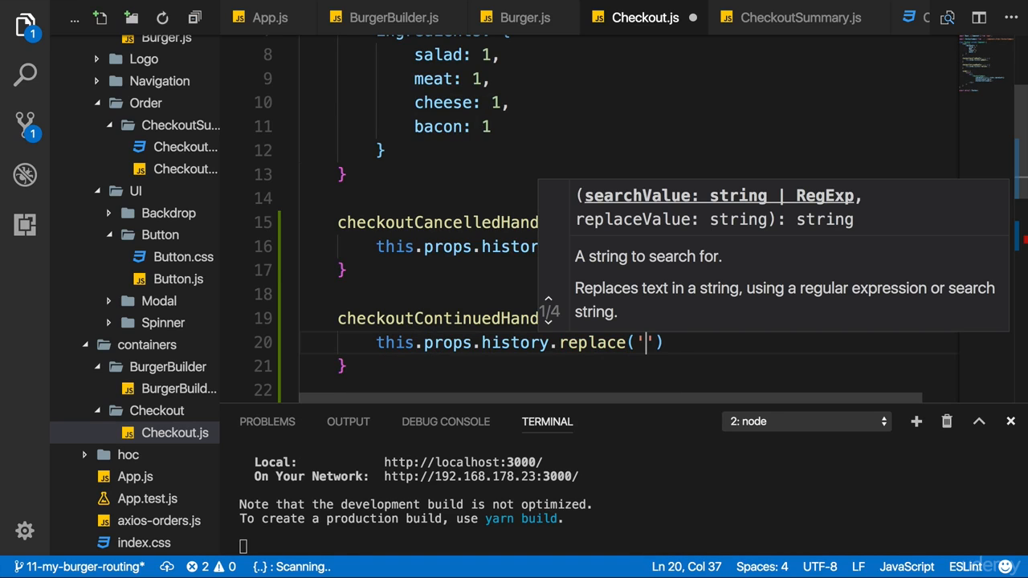
type("/checkout")
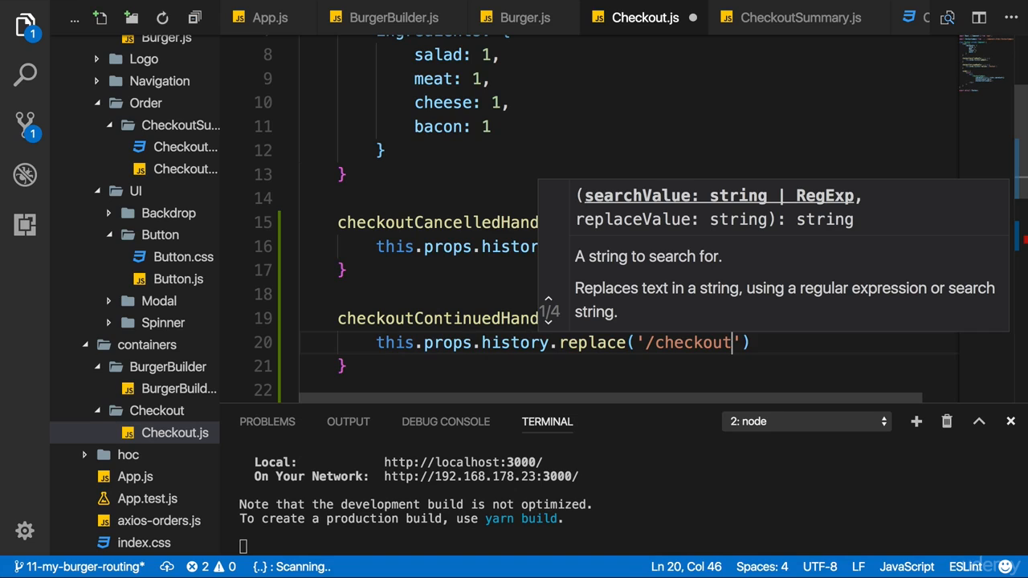
type("/")
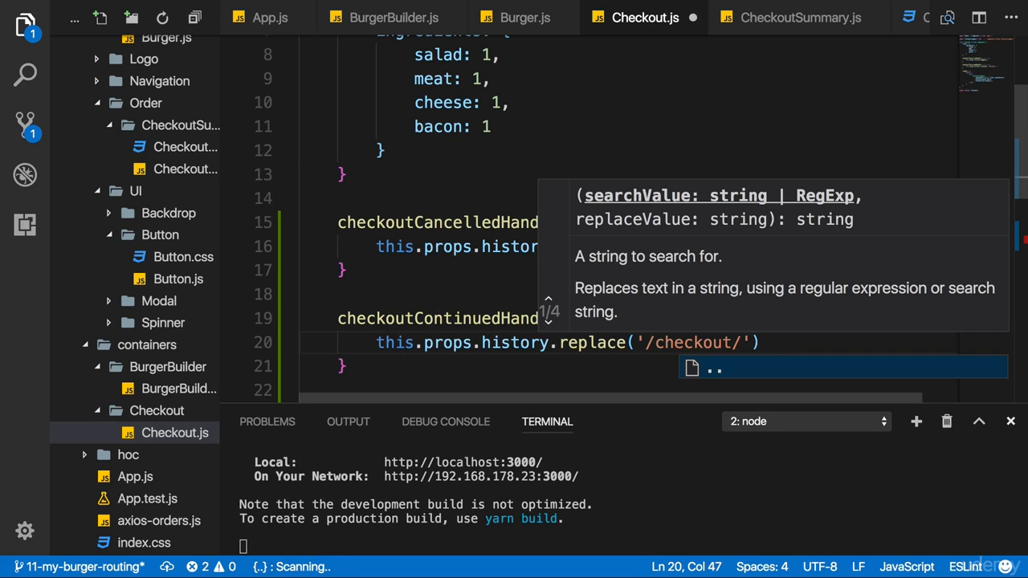
type("contact-data")
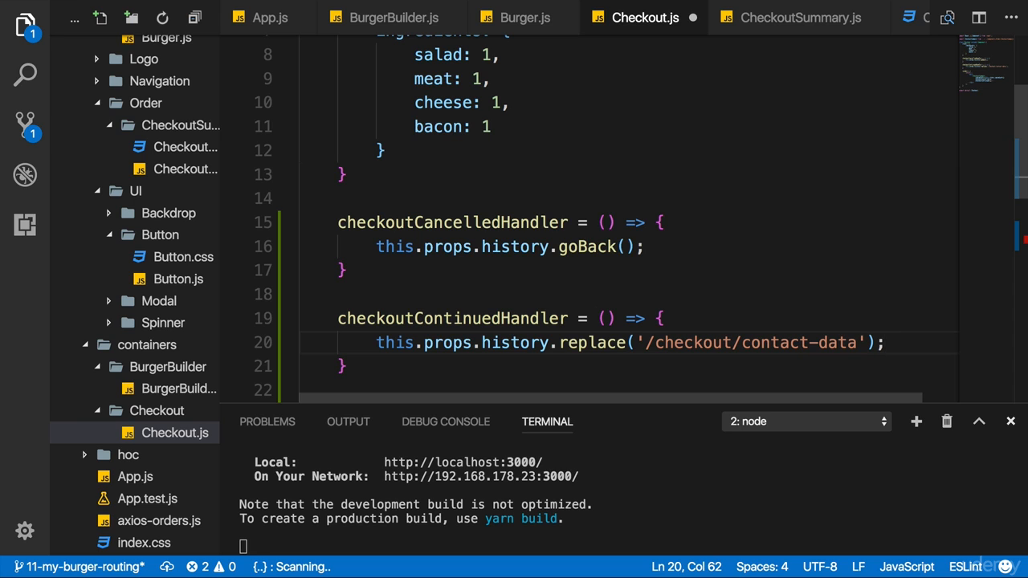
mouse_move(501, 222)
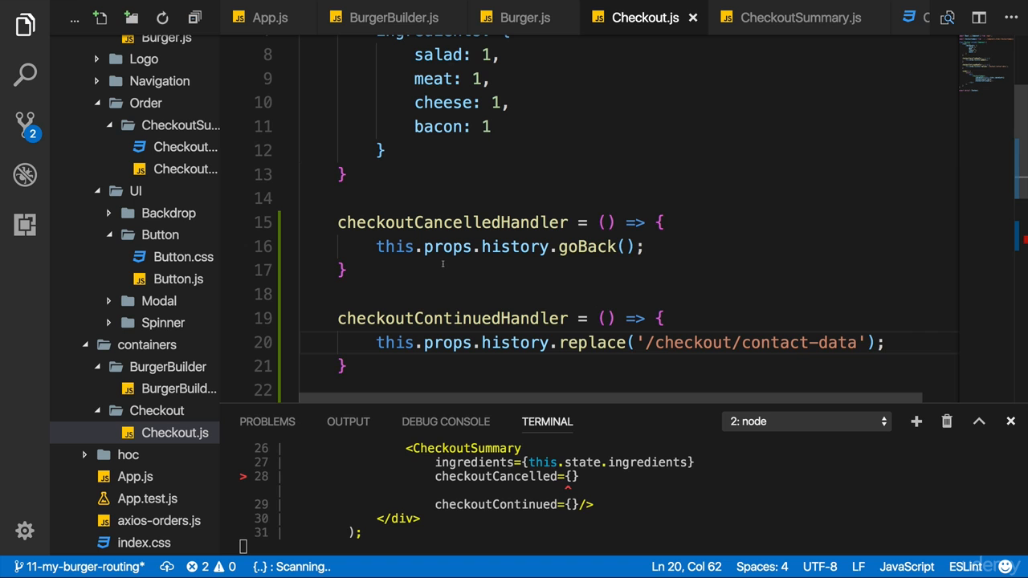
Step: Pass this.checkoutCancelledHandler and this.checkoutContinuedHandler into CheckoutSummary's checkoutCancelled and checkoutContinued props
left_click(424, 222)
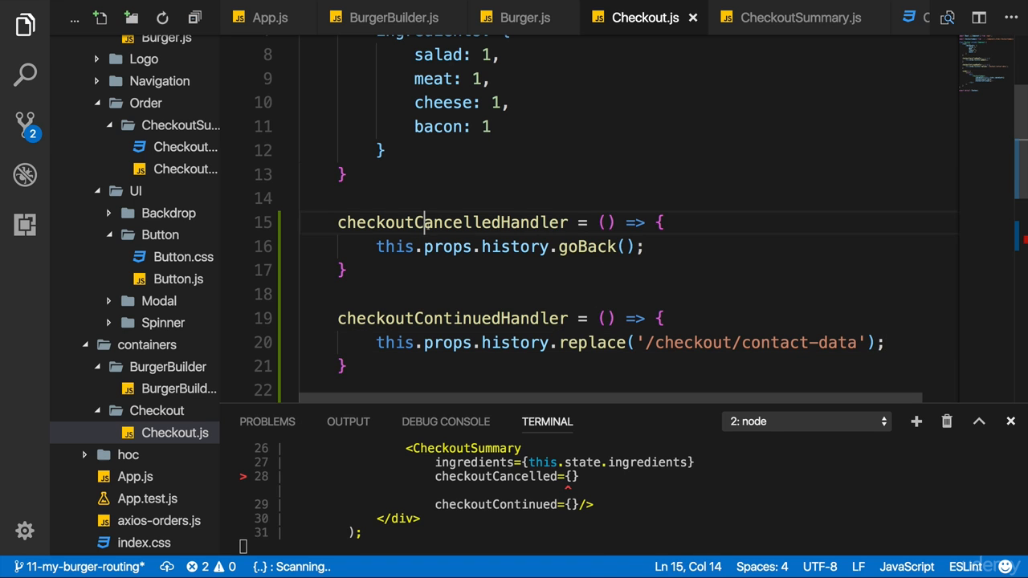
scroll("down", 3)
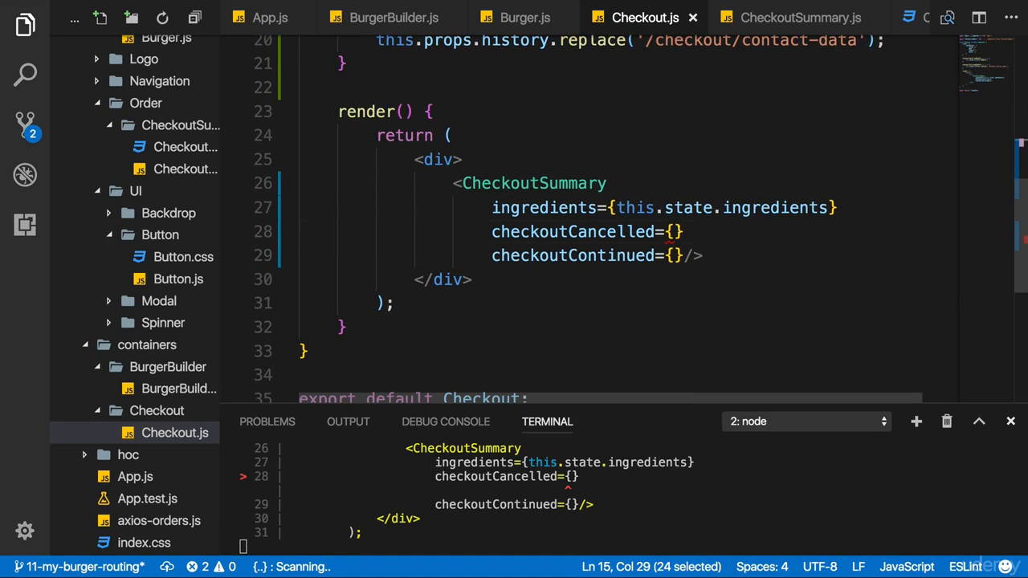
type("this.checkoutCancelledHandler")
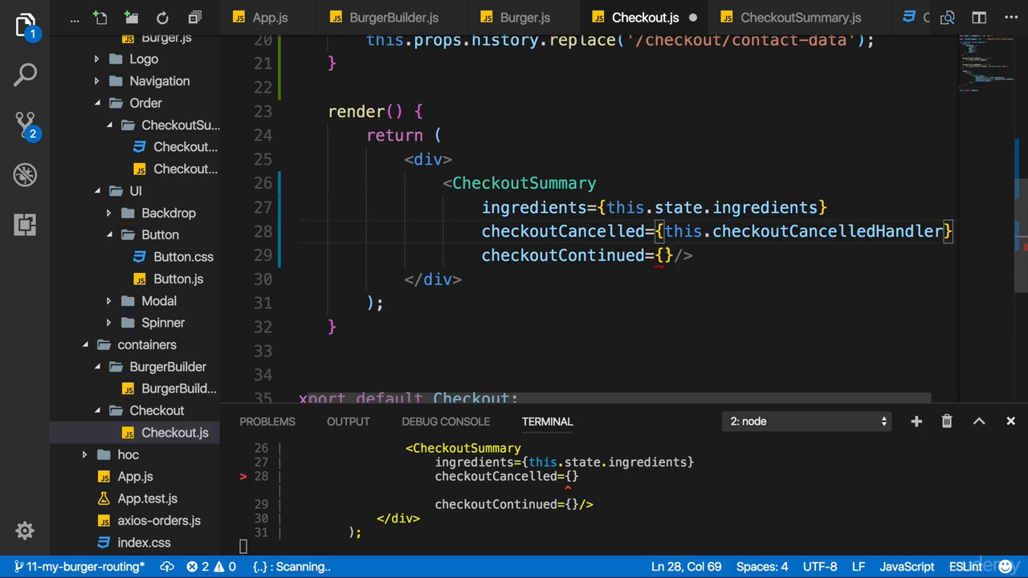
type("this.ch")
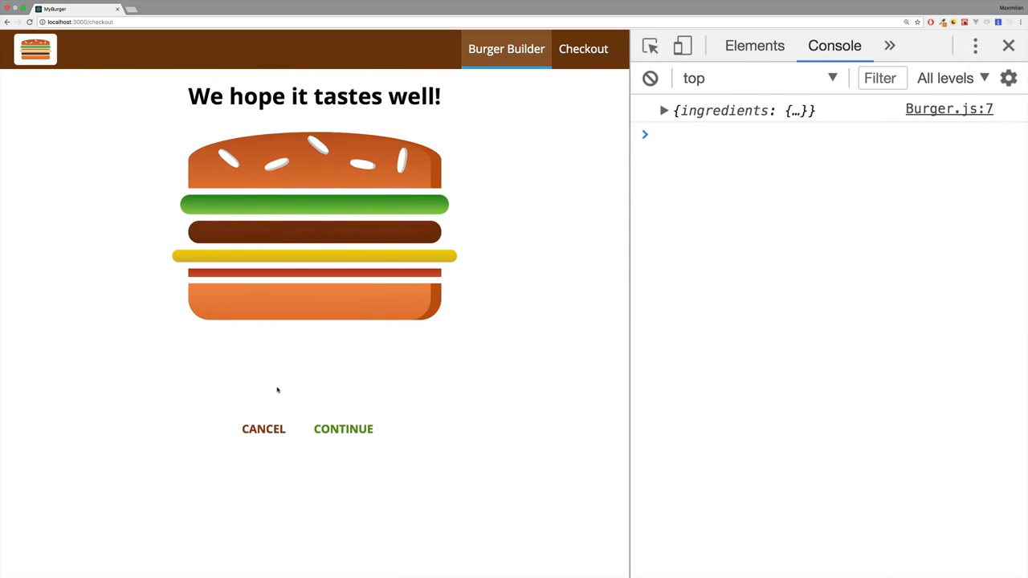
Step: Cancel checkout back to the builder, reorder with cheese, then continue to see /checkout/contact-data in the address bar
left_click(263, 429)
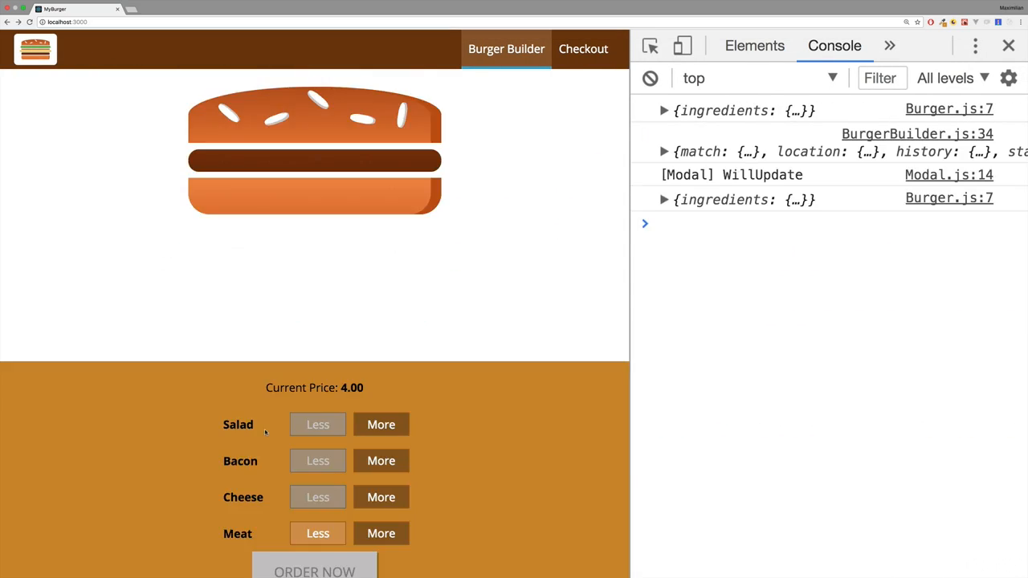
mouse_move(488, 148)
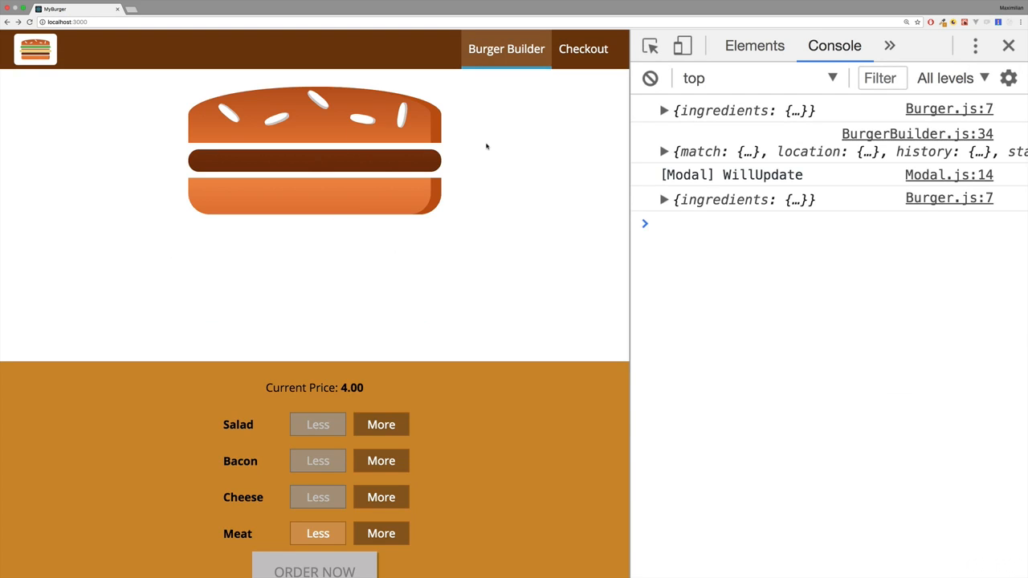
left_click(381, 423)
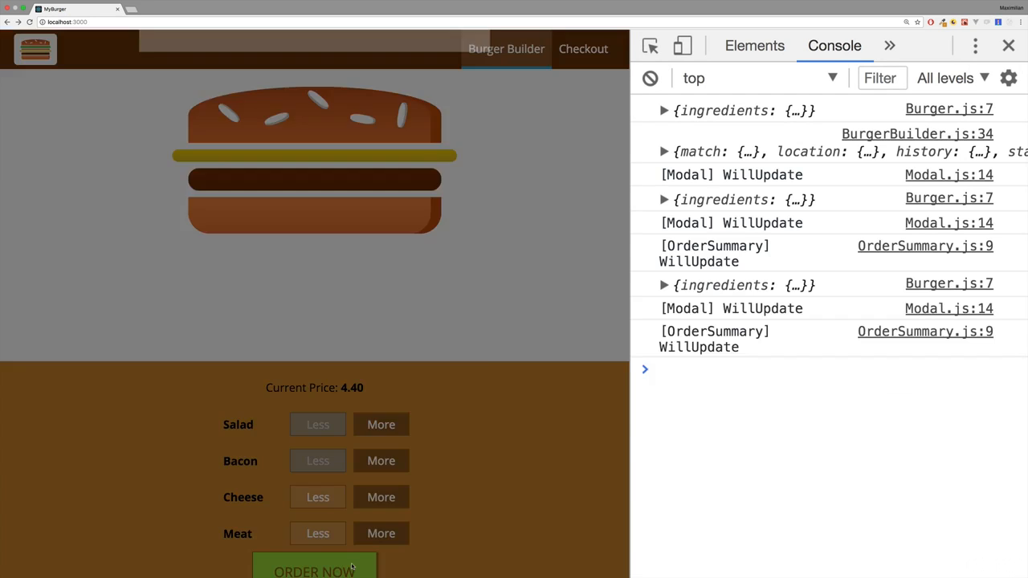
left_click(315, 570)
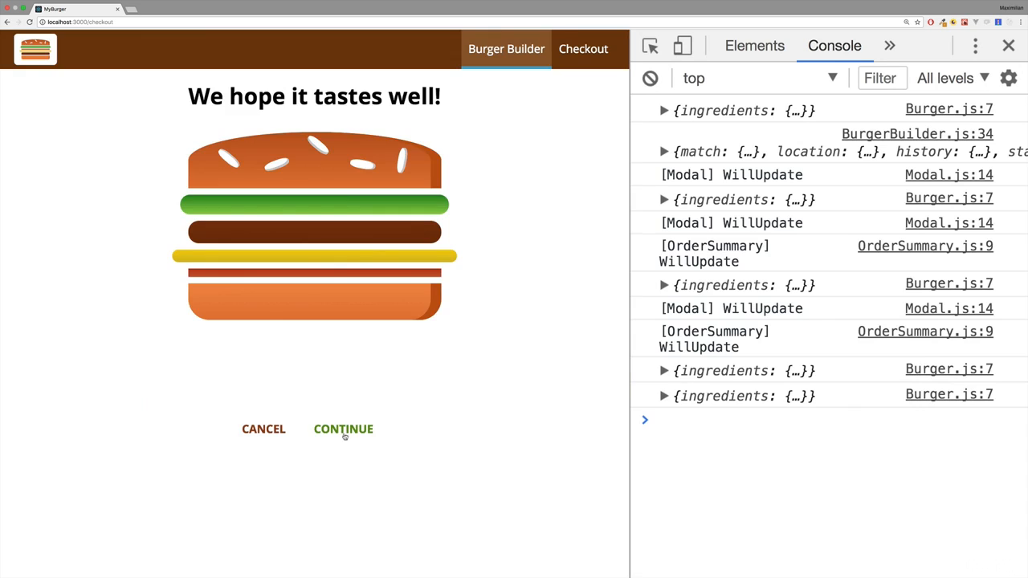
left_click(344, 428)
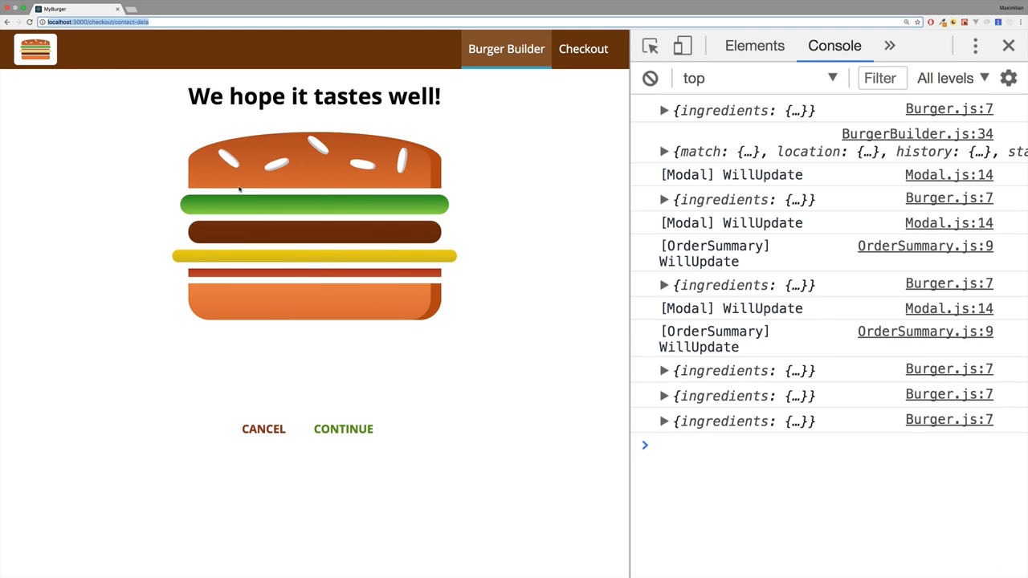
mouse_move(173, 247)
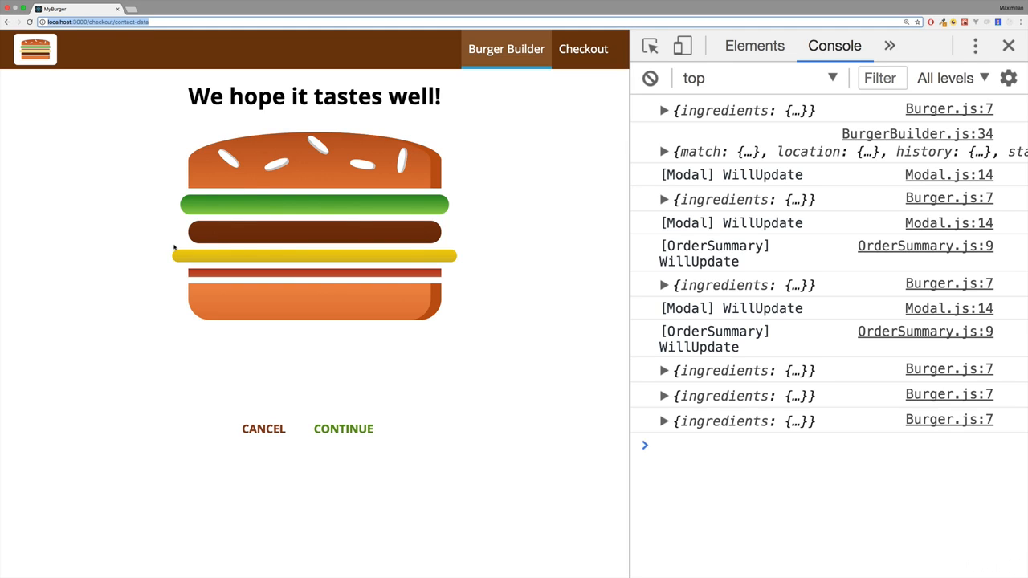
mouse_move(164, 135)
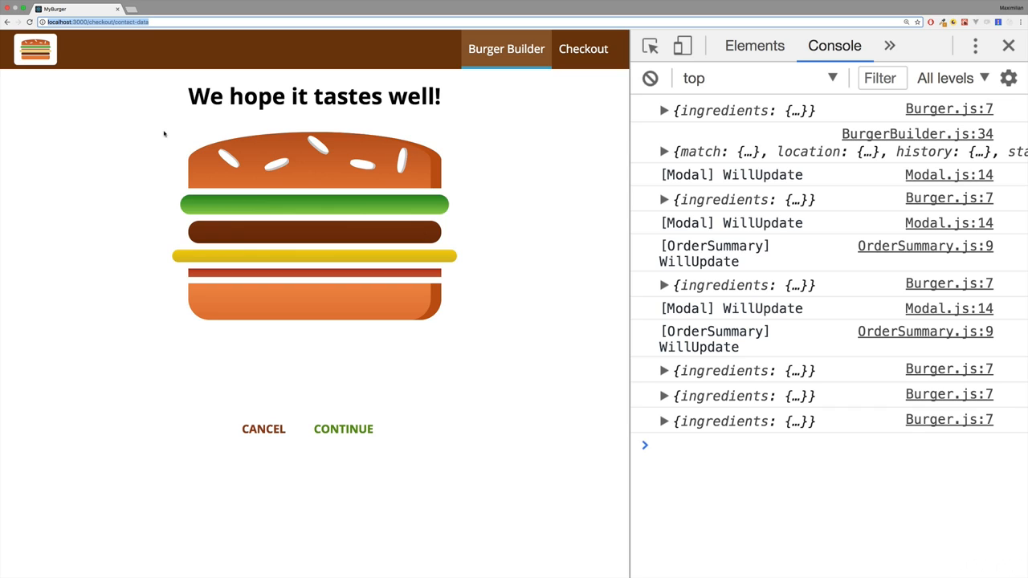
mouse_move(281, 199)
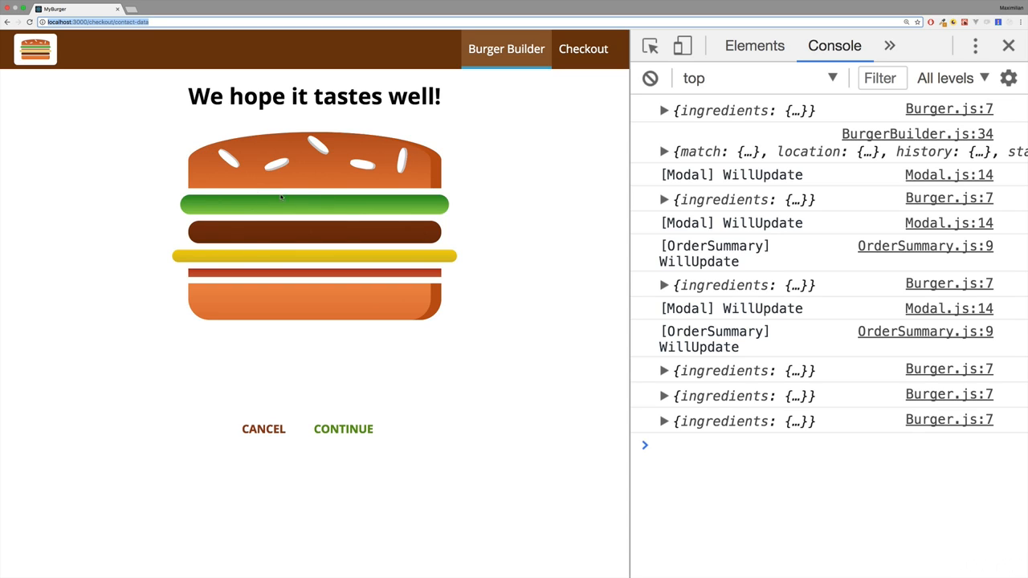
mouse_move(302, 241)
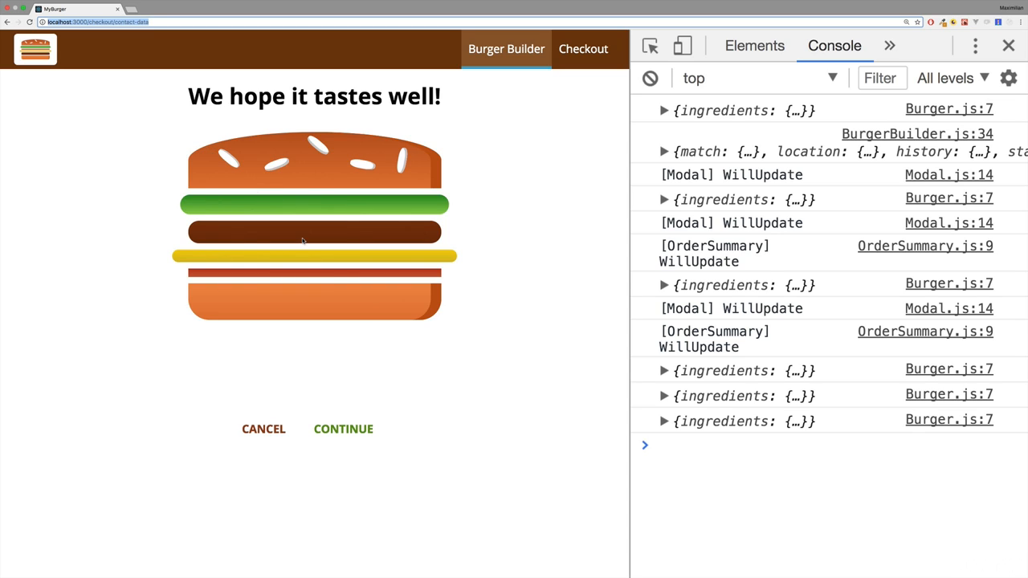
mouse_move(255, 264)
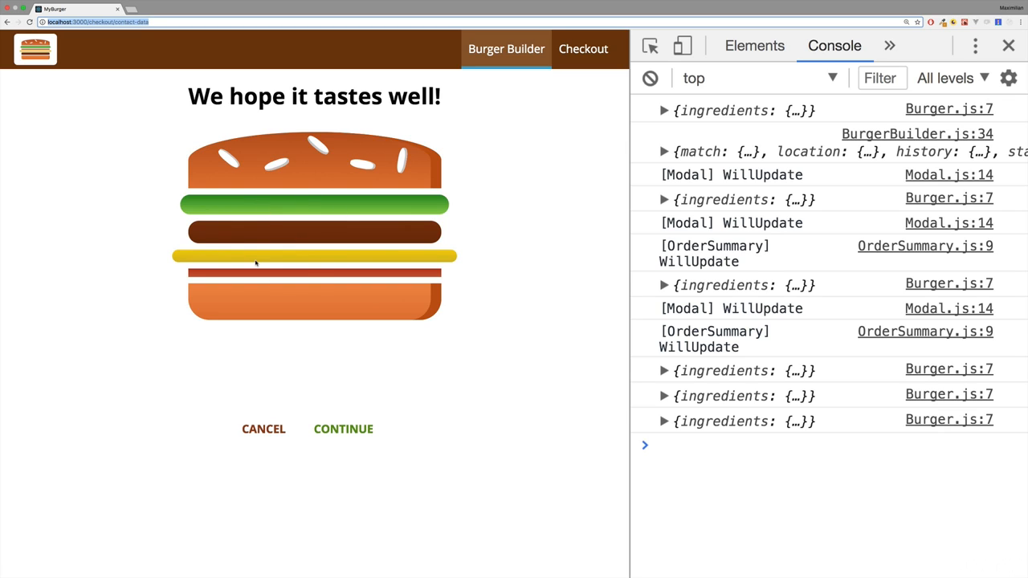
mouse_move(243, 312)
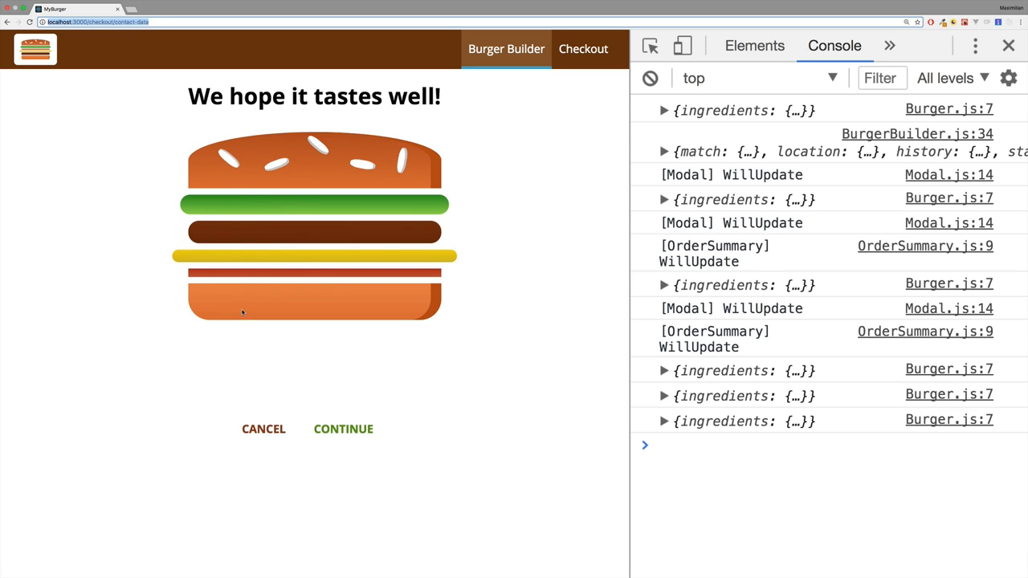
mouse_move(258, 392)
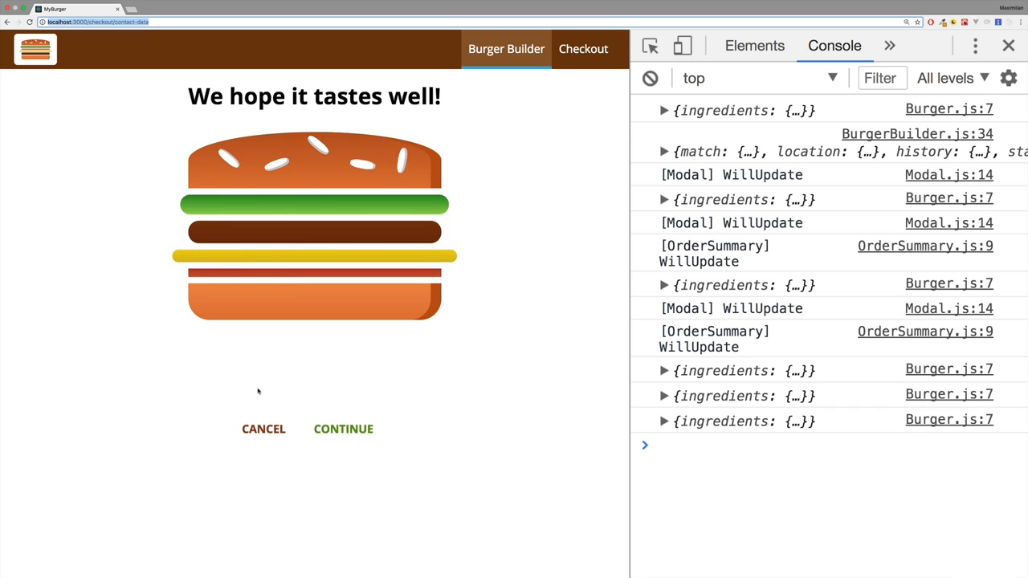
mouse_move(297, 337)
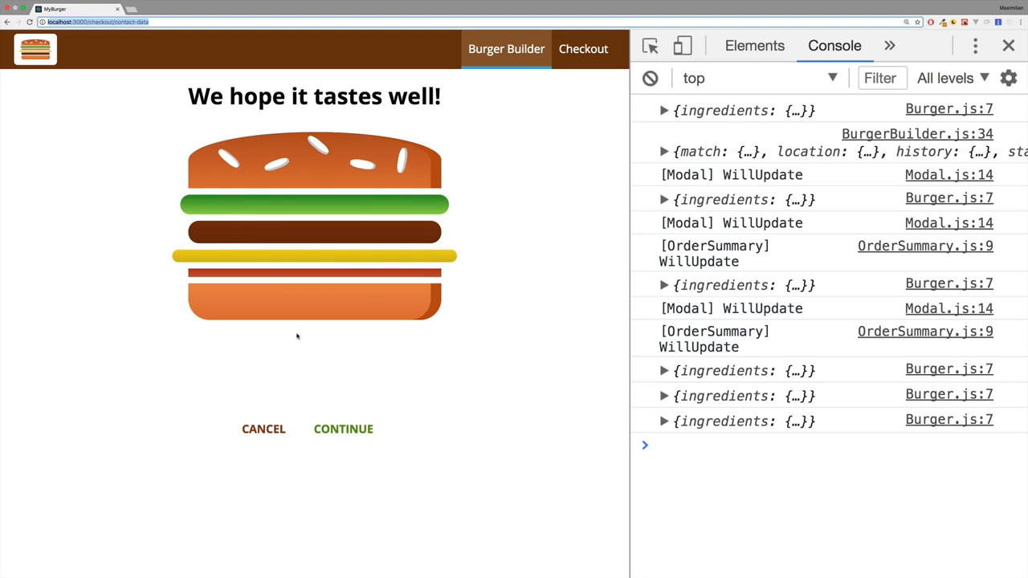
mouse_move(505, 61)
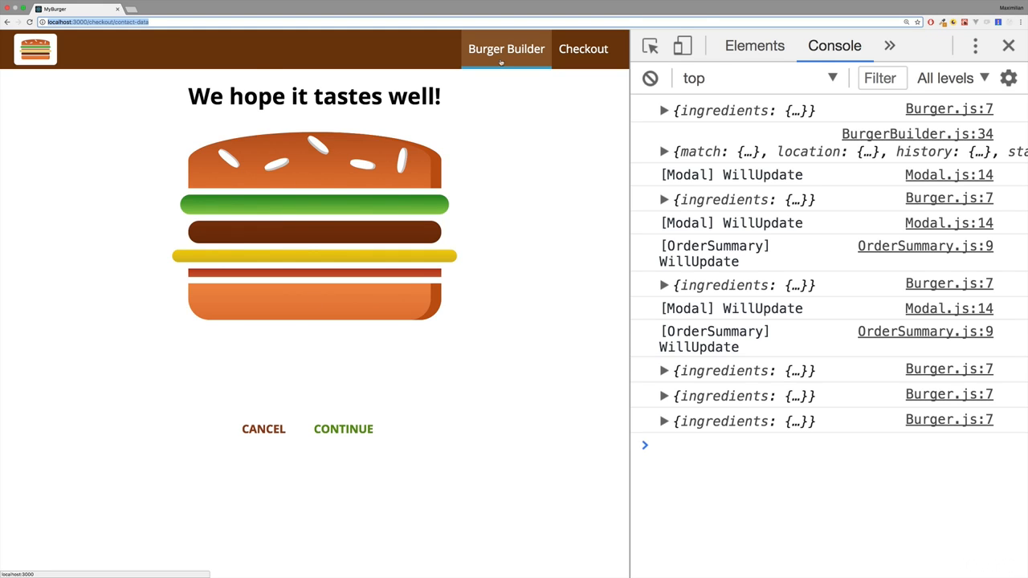
Step: Navigate back to the burger builder page via the navigation bar link
left_click(504, 48)
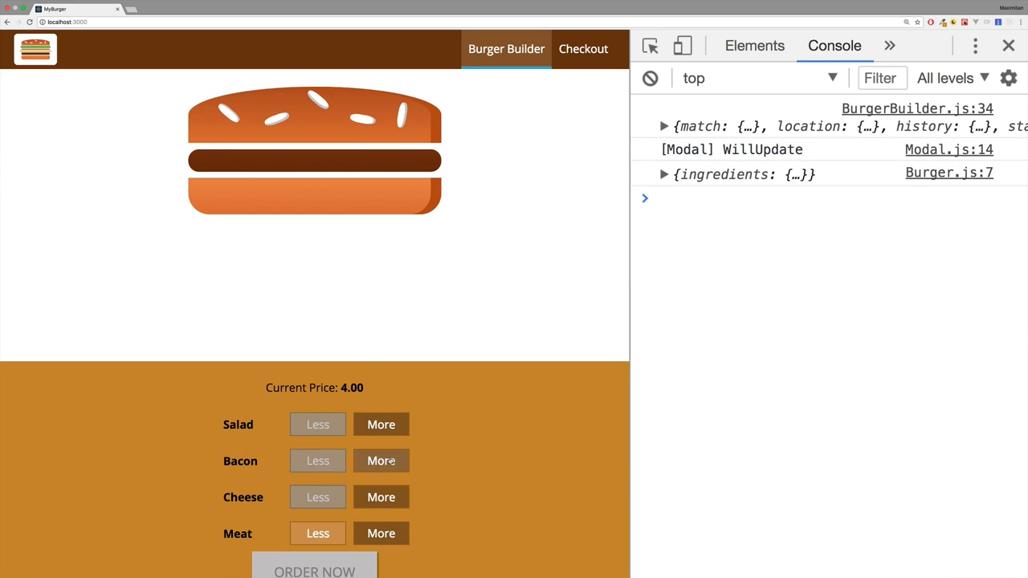
Step: Add an ingredient, order the 5.60 burger and continue from the order summary to /checkout
left_click(315, 572)
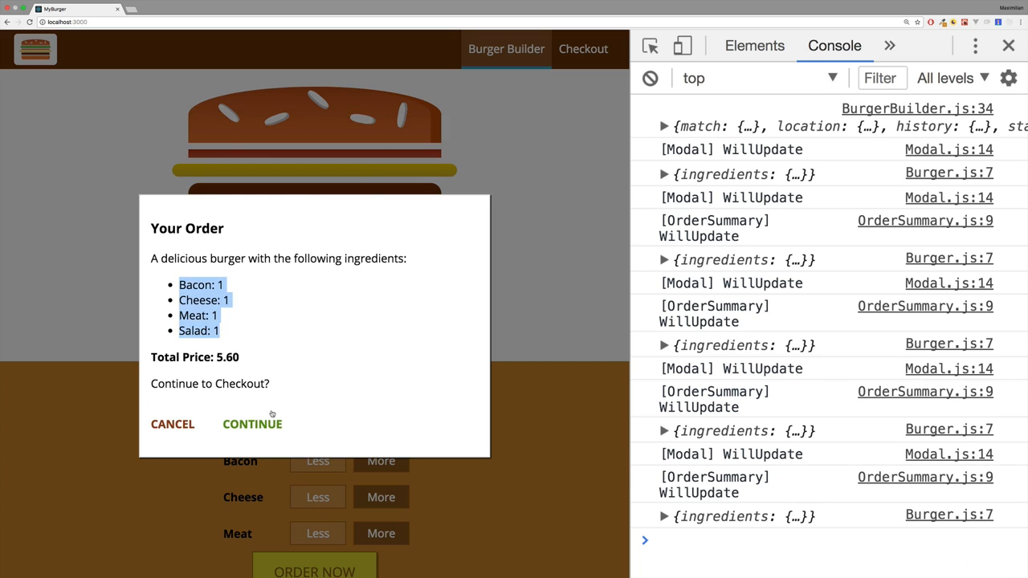
left_click(250, 424)
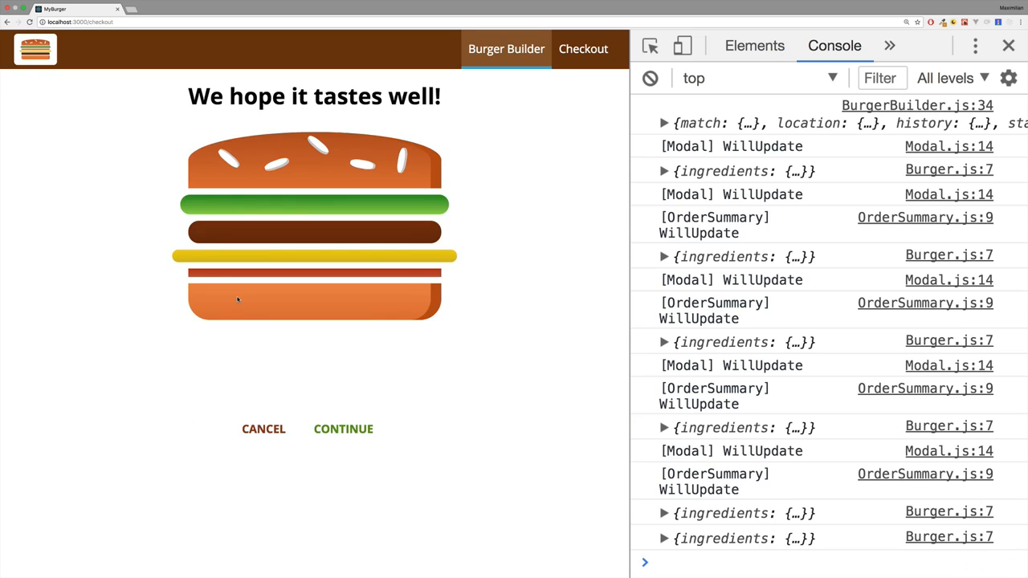
mouse_move(225, 294)
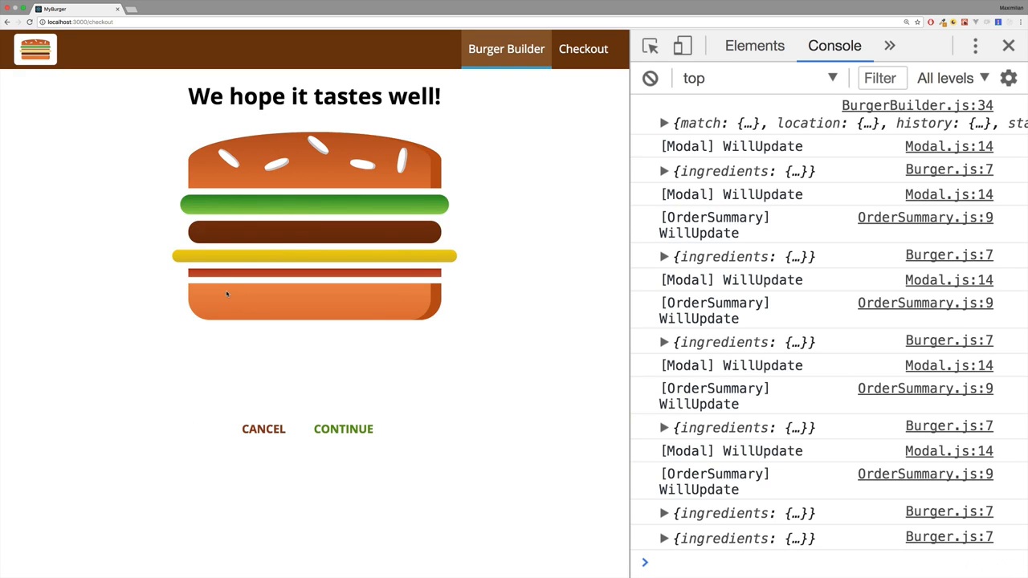